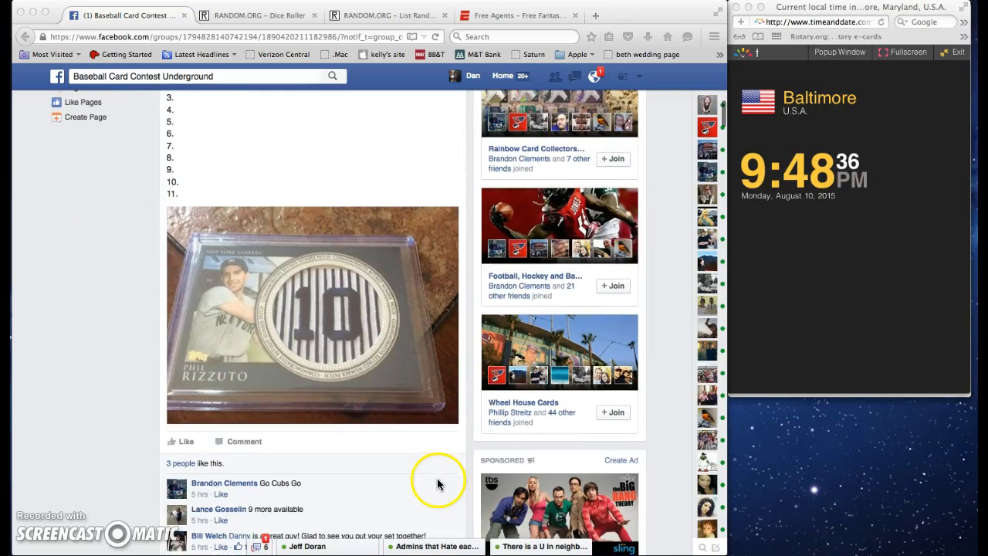
Copy the selected 11-name numbered list from the Facebook group comment
{"action": "scroll", "scroll_direction": "down", "scroll_amount": 3}
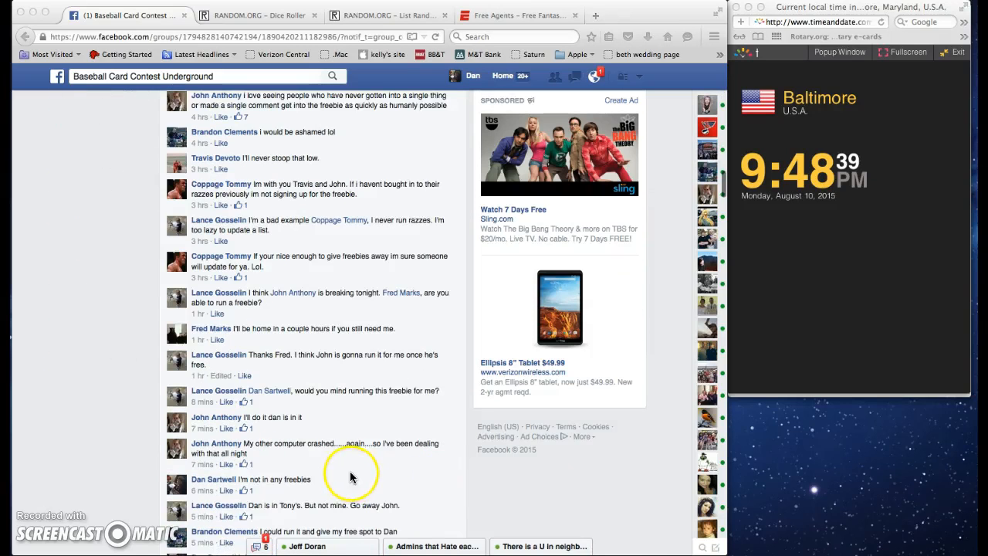
{"action": "scroll", "scroll_direction": "down", "scroll_amount": 3}
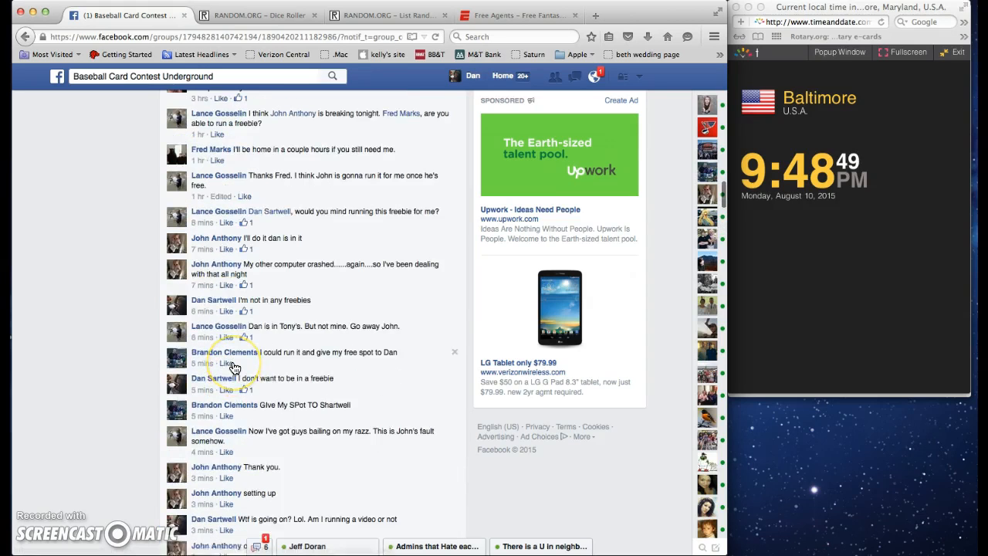
{"action": "scroll", "scroll_direction": "up", "scroll_amount": 3}
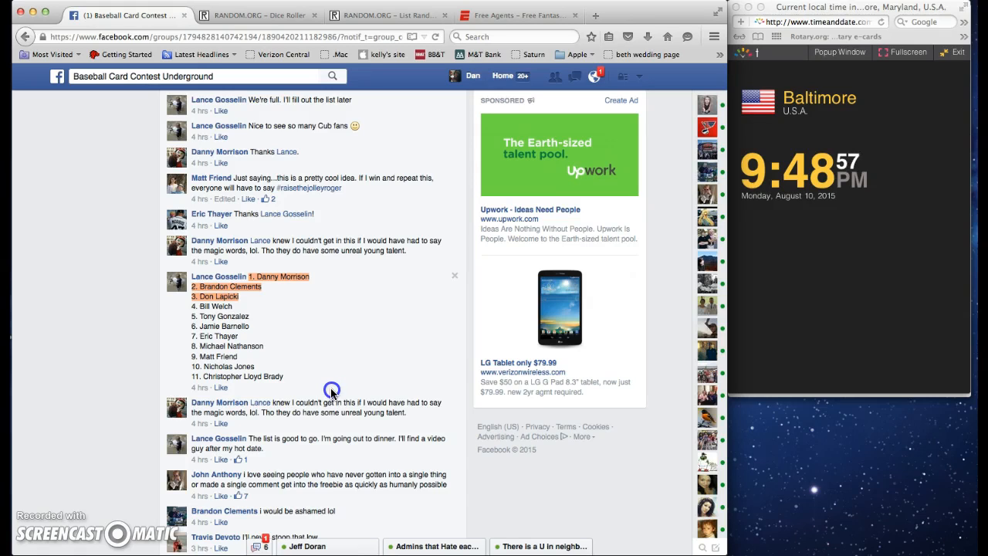
{"action": "mouse_move", "coordinate": [332, 375]}
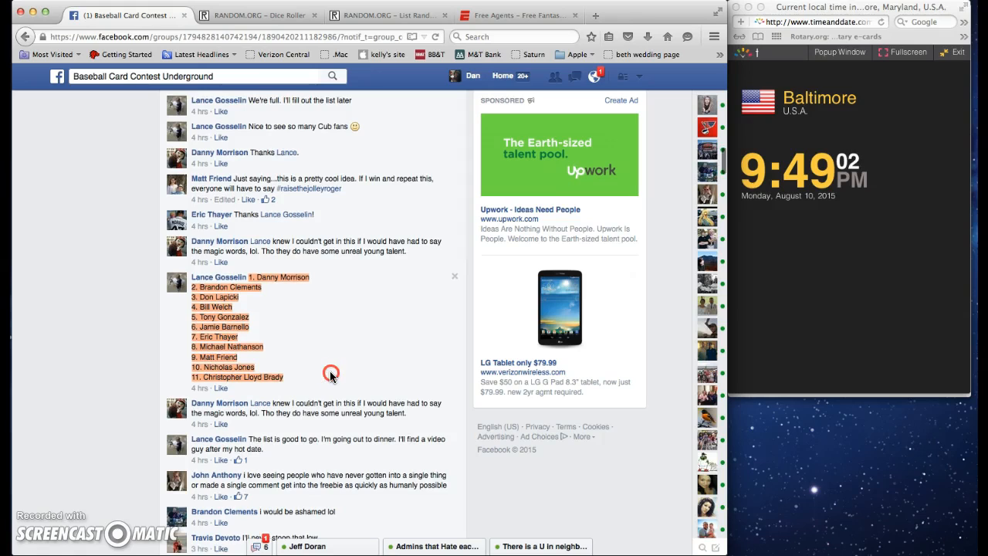
{"action": "right_click", "coordinate": [331, 374]}
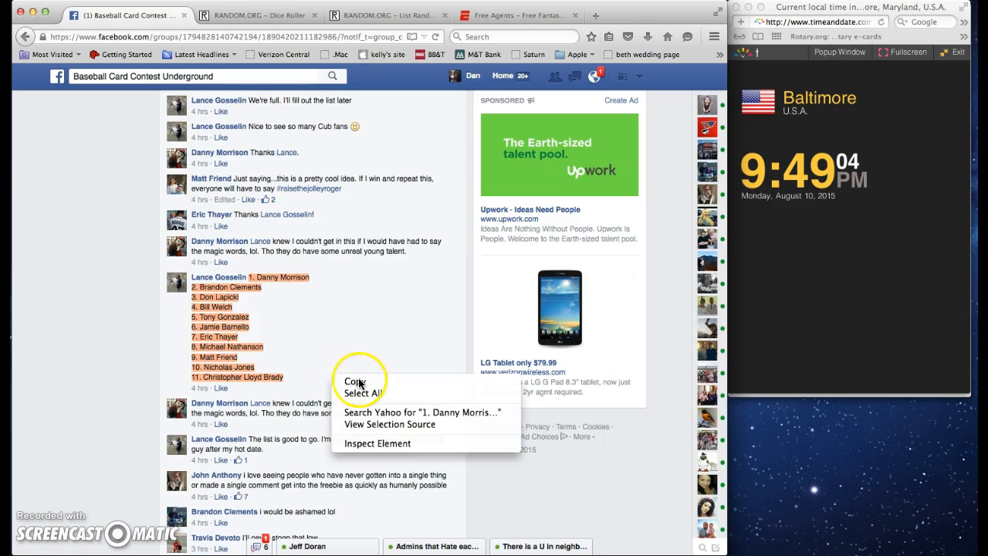
{"action": "left_click", "coordinate": [356, 382]}
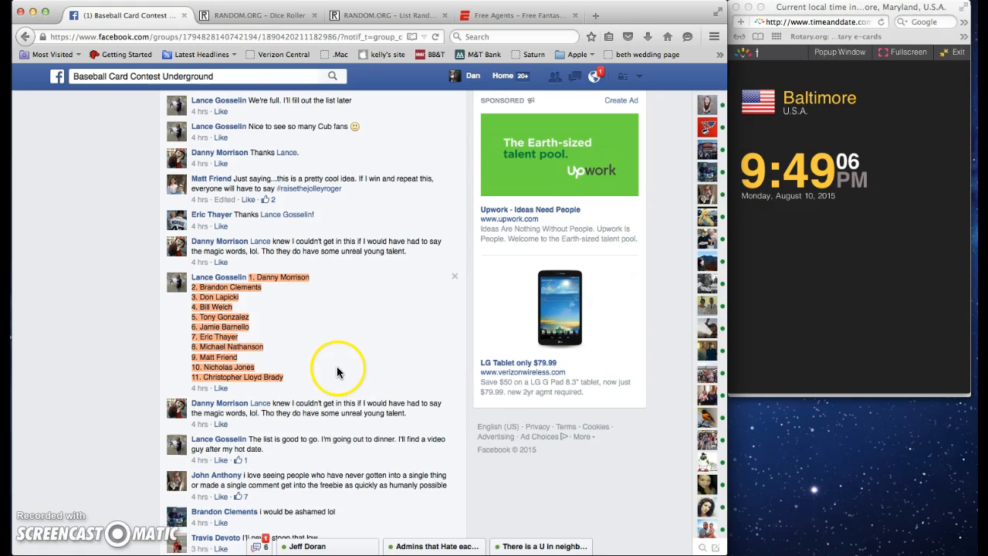
{"action": "mouse_move", "coordinate": [217, 300]}
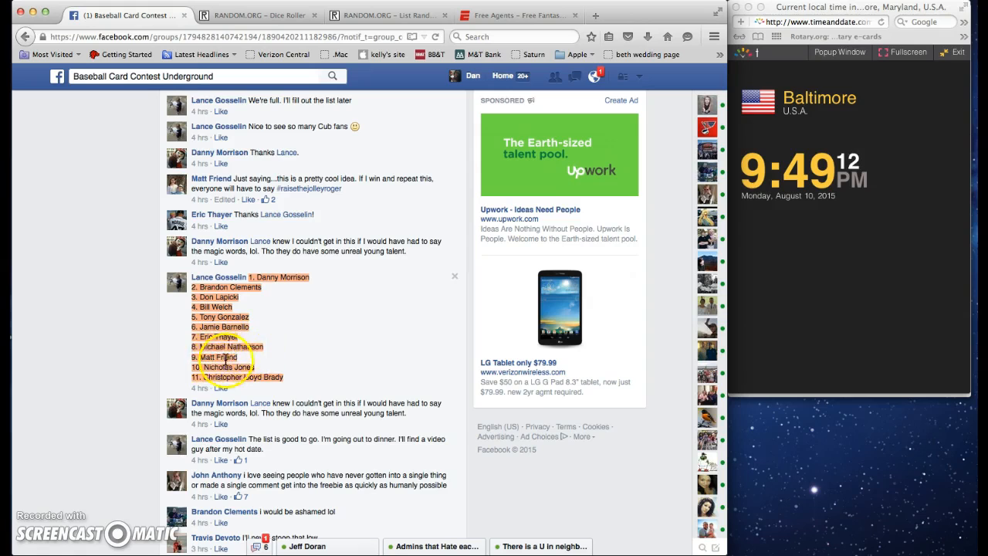
{"action": "mouse_move", "coordinate": [255, 378]}
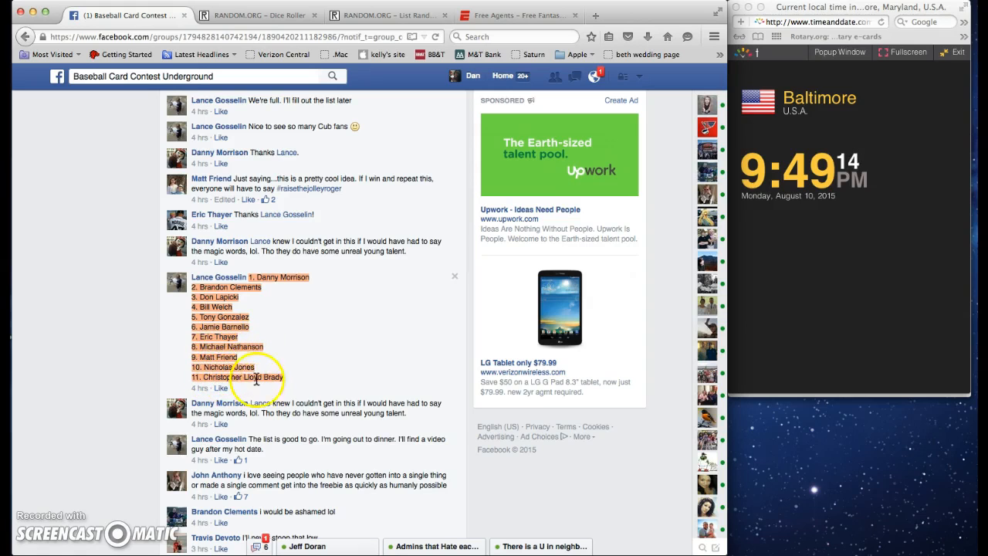
{"action": "mouse_move", "coordinate": [365, 98]}
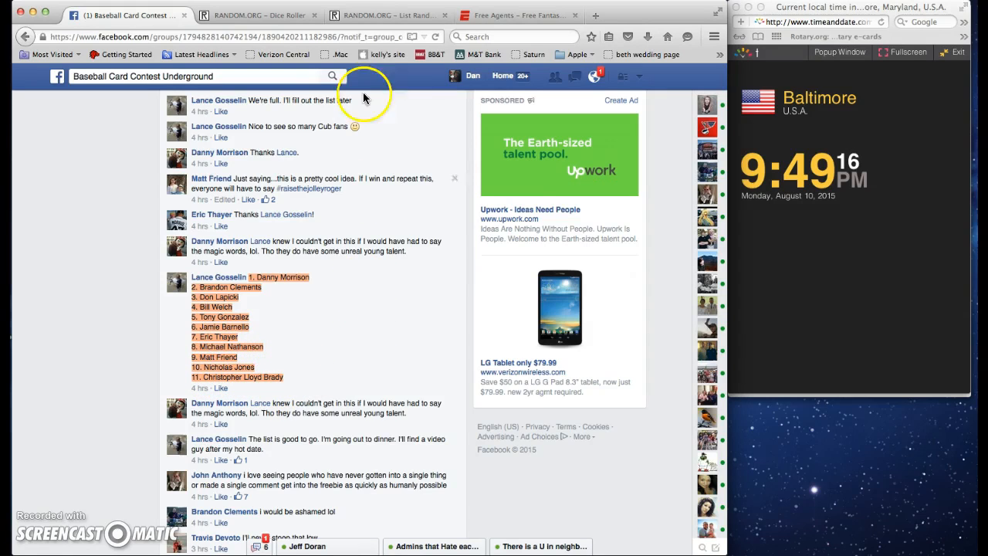
Paste the 11 copied names into the RANDOM.ORG List Randomizer text box
{"action": "left_click", "coordinate": [384, 14]}
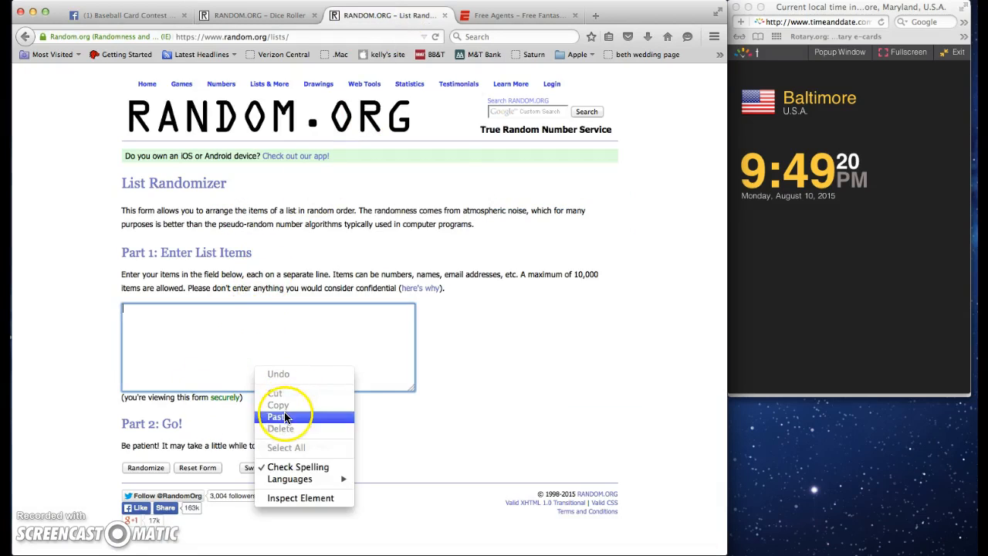
{"action": "left_click", "coordinate": [276, 417]}
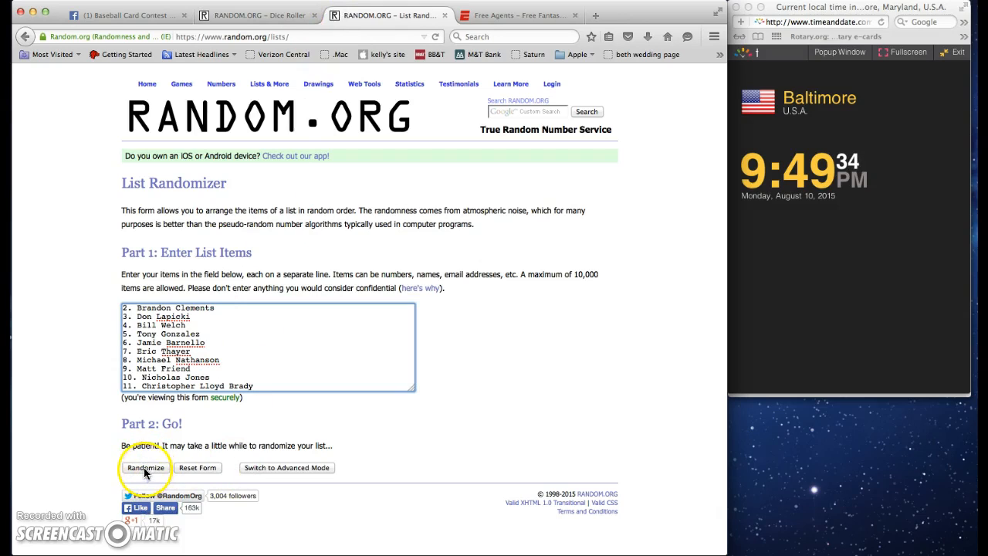
{"action": "left_click", "coordinate": [145, 467]}
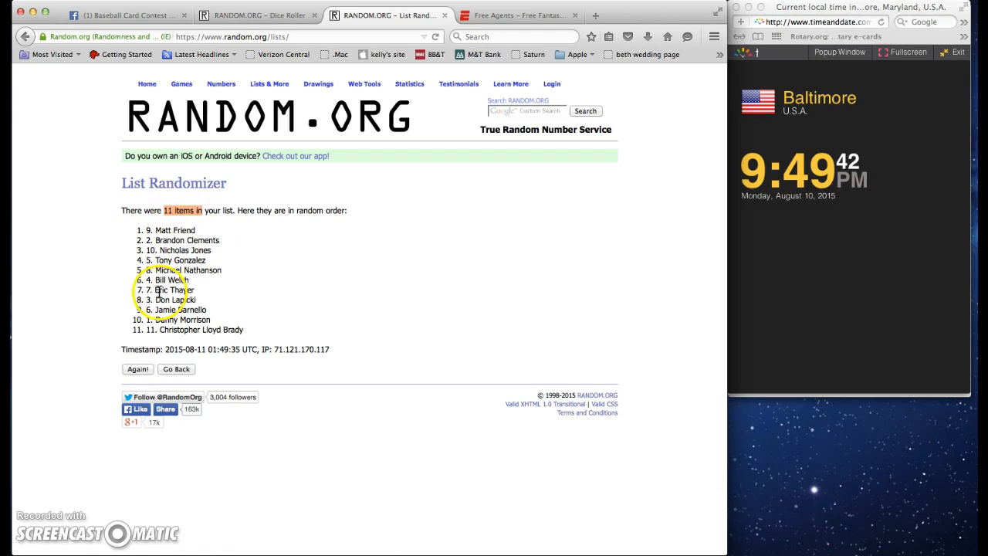
{"action": "left_click", "coordinate": [137, 369]}
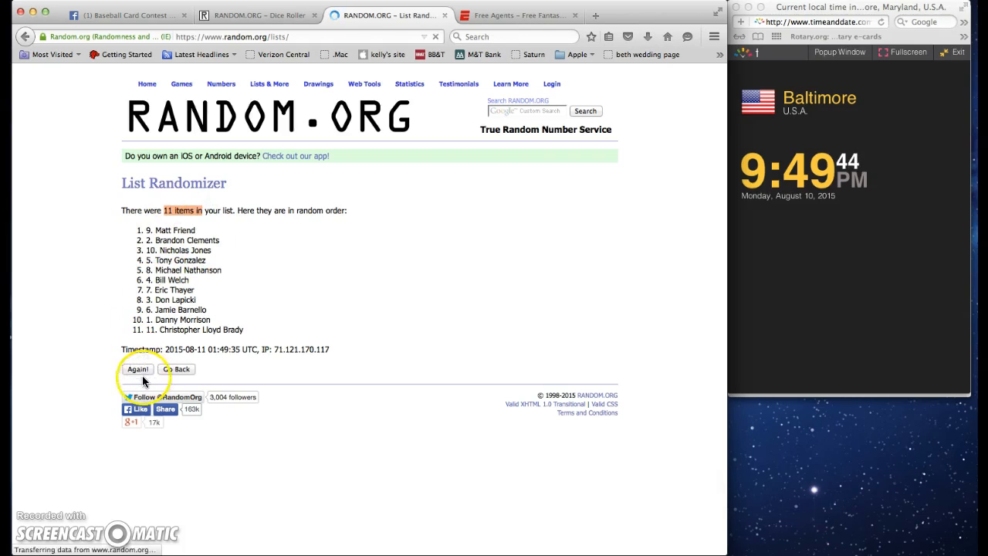
{"action": "left_click", "coordinate": [138, 369]}
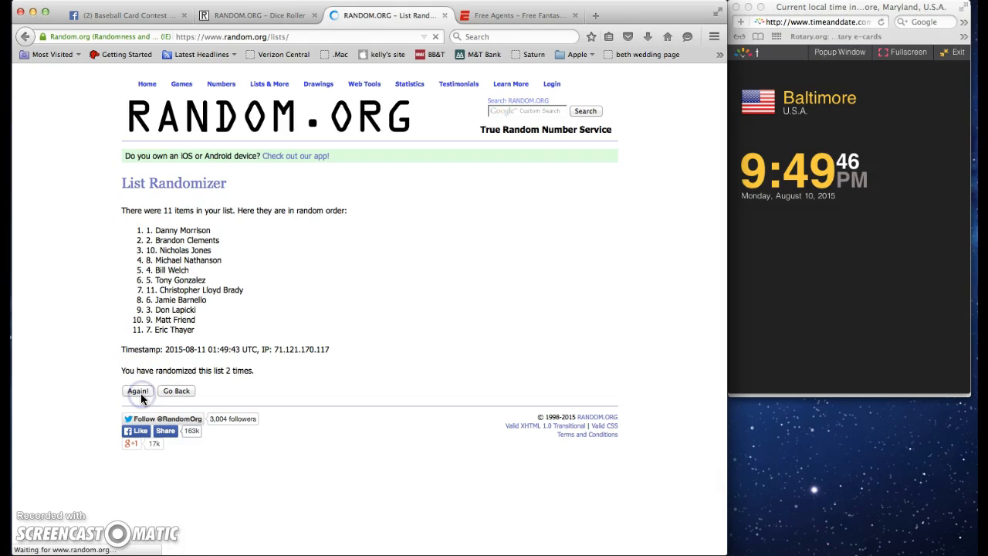
{"action": "left_click", "coordinate": [138, 390]}
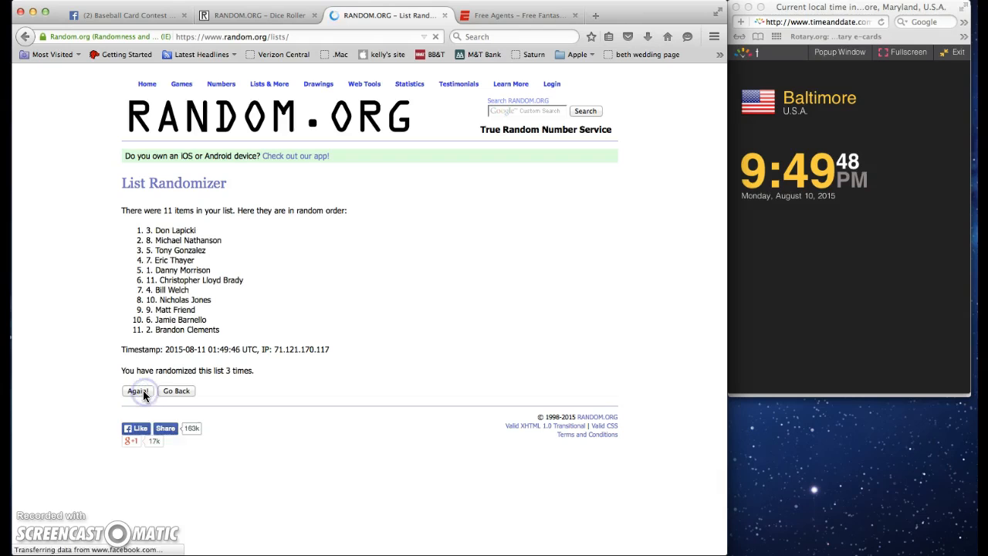
{"action": "left_click", "coordinate": [137, 391]}
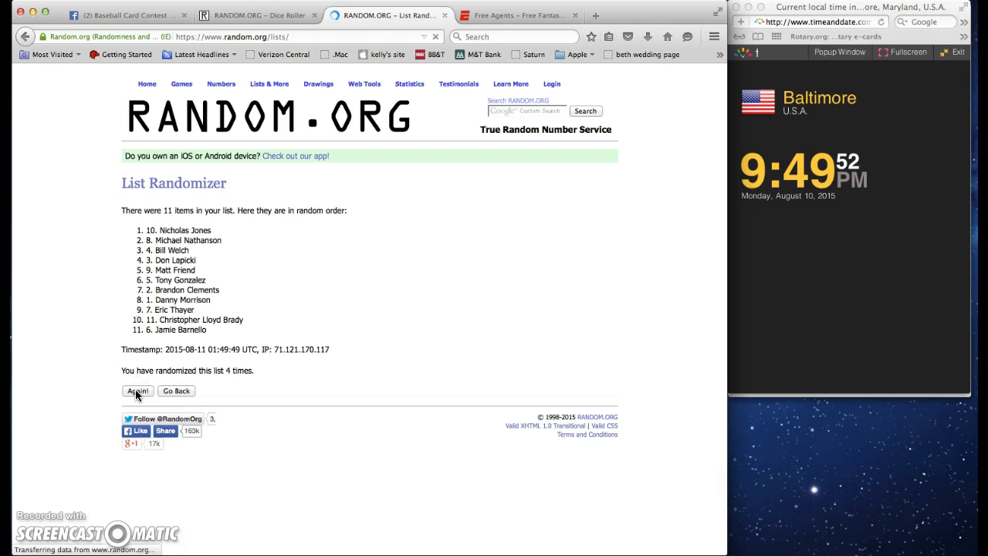
{"action": "left_click", "coordinate": [138, 391]}
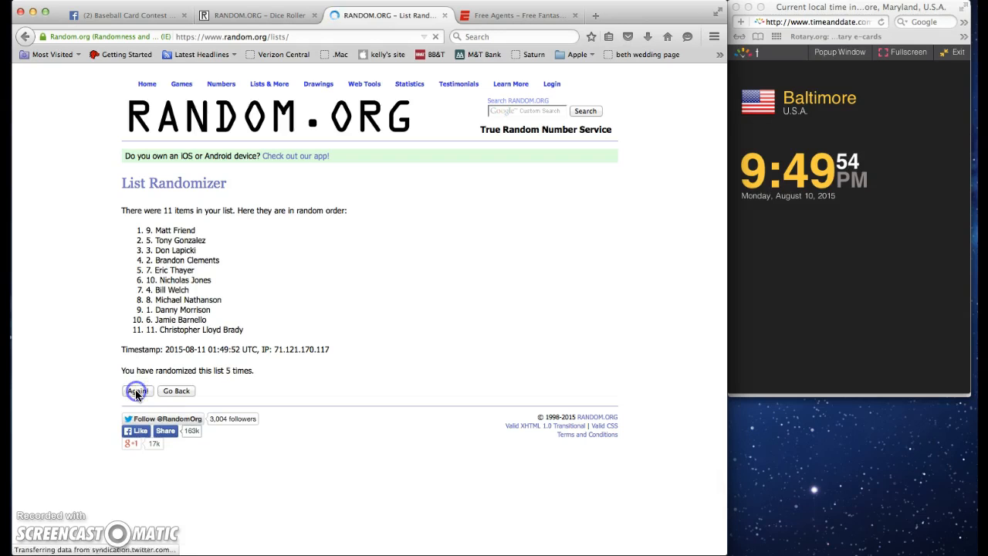
{"action": "left_click", "coordinate": [137, 390]}
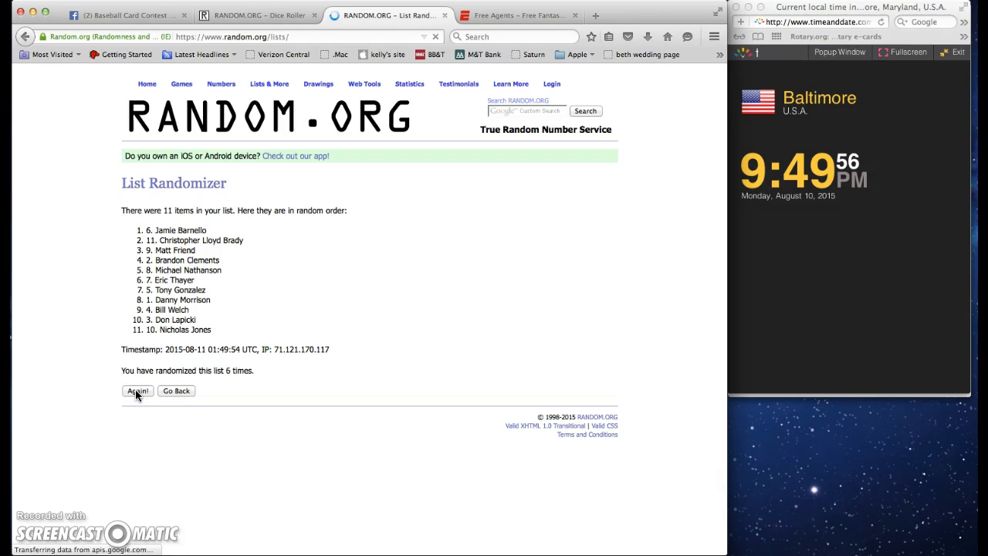
{"action": "left_click", "coordinate": [137, 390]}
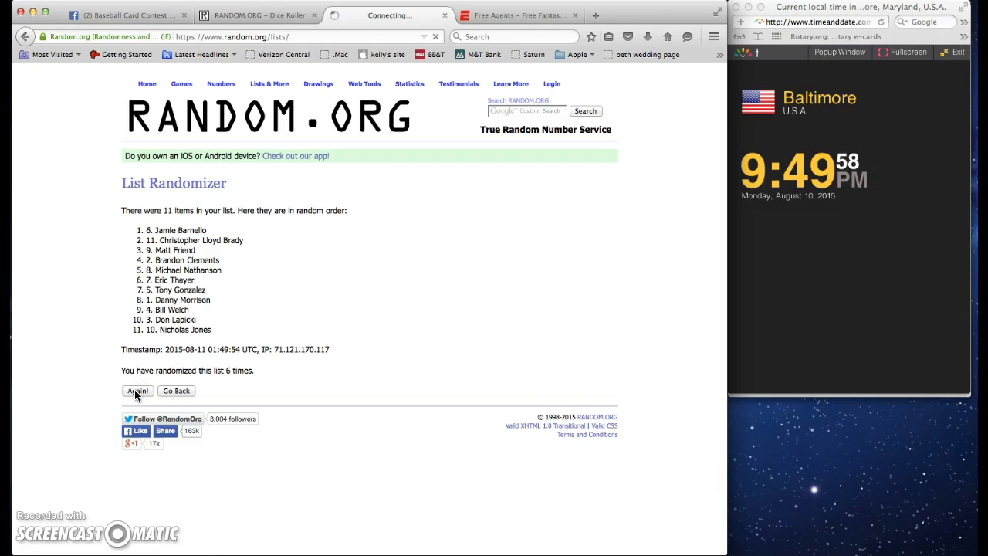
{"action": "left_click", "coordinate": [137, 391]}
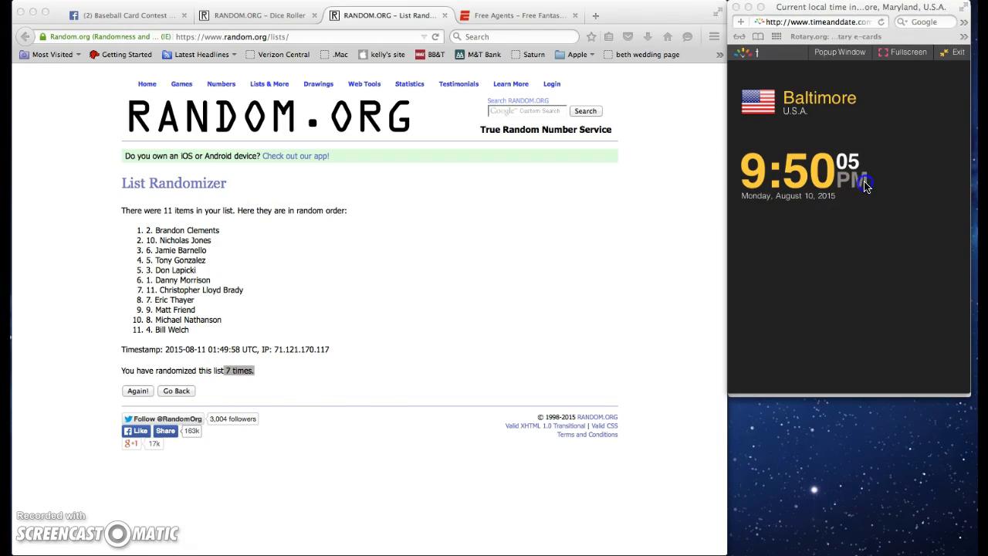
{"action": "mouse_move", "coordinate": [351, 183]}
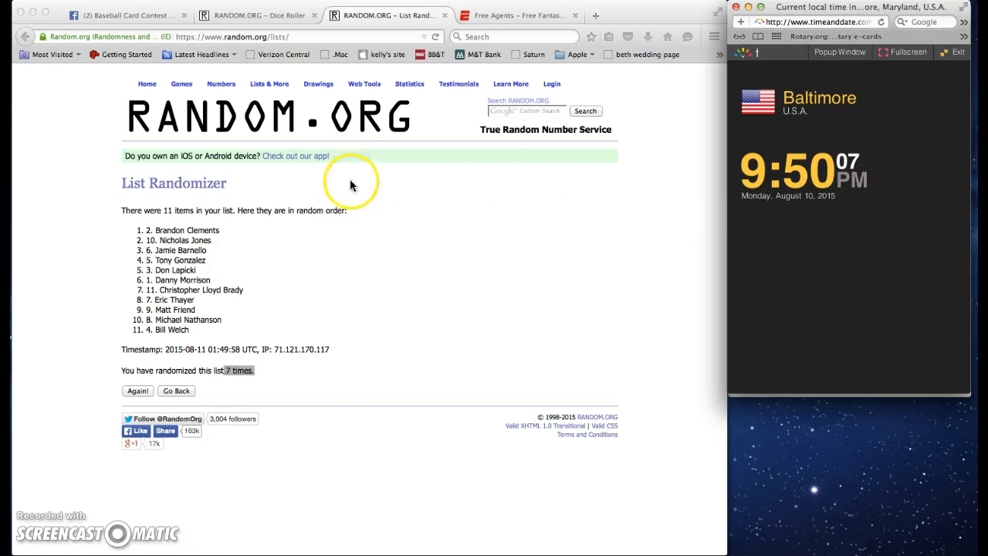
Go back to the Facebook Baseball Card Contest thread and scroll through the comments
{"action": "left_click", "coordinate": [124, 15]}
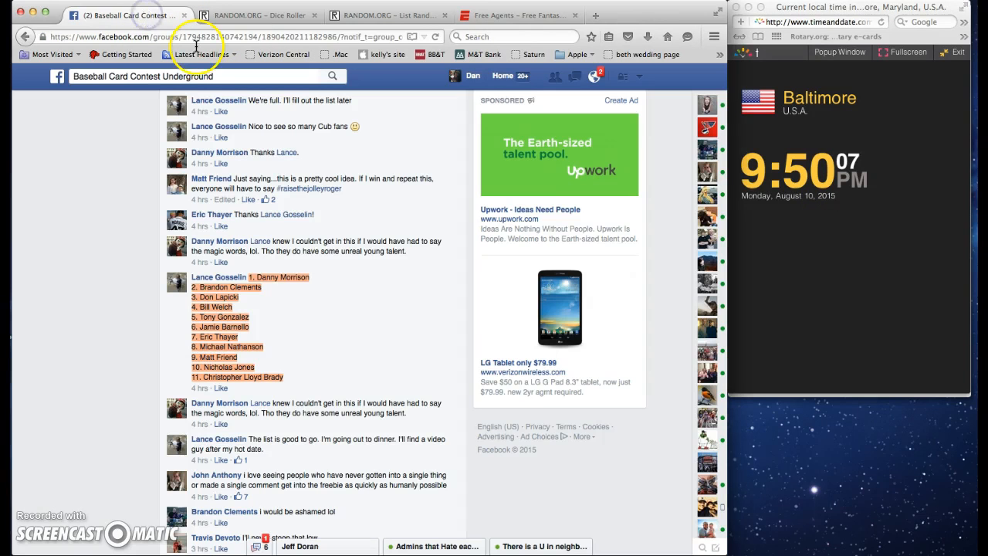
{"action": "mouse_move", "coordinate": [328, 333]}
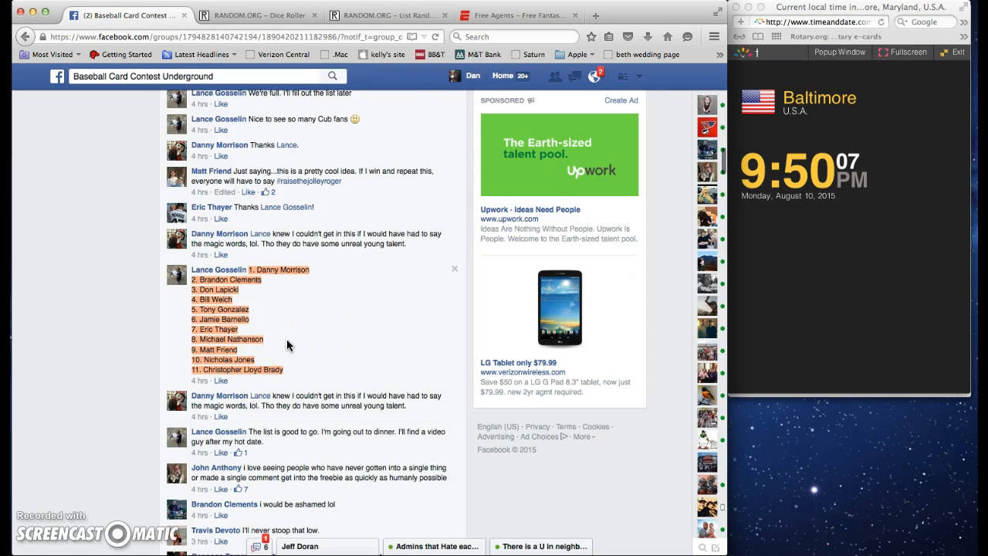
{"action": "scroll", "scroll_direction": "down", "scroll_amount": 3}
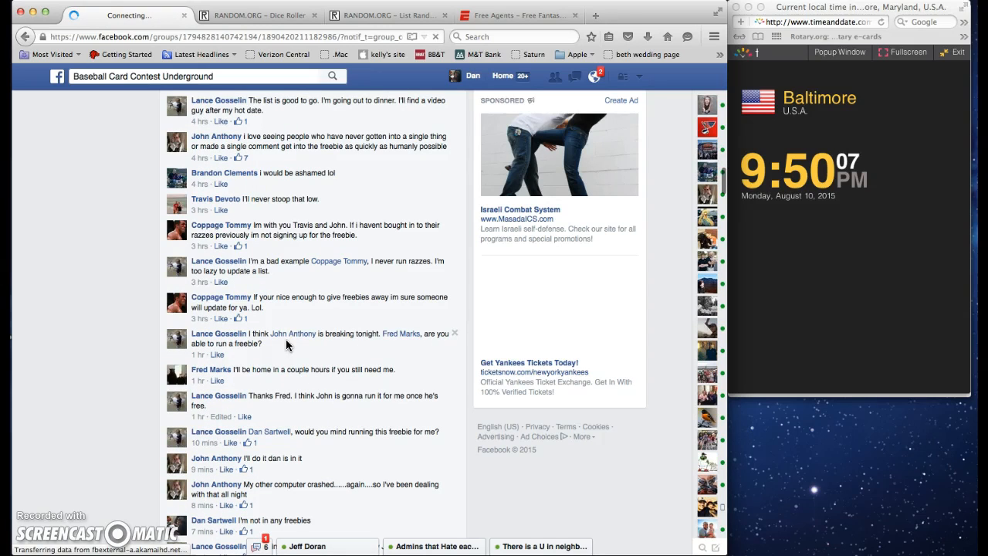